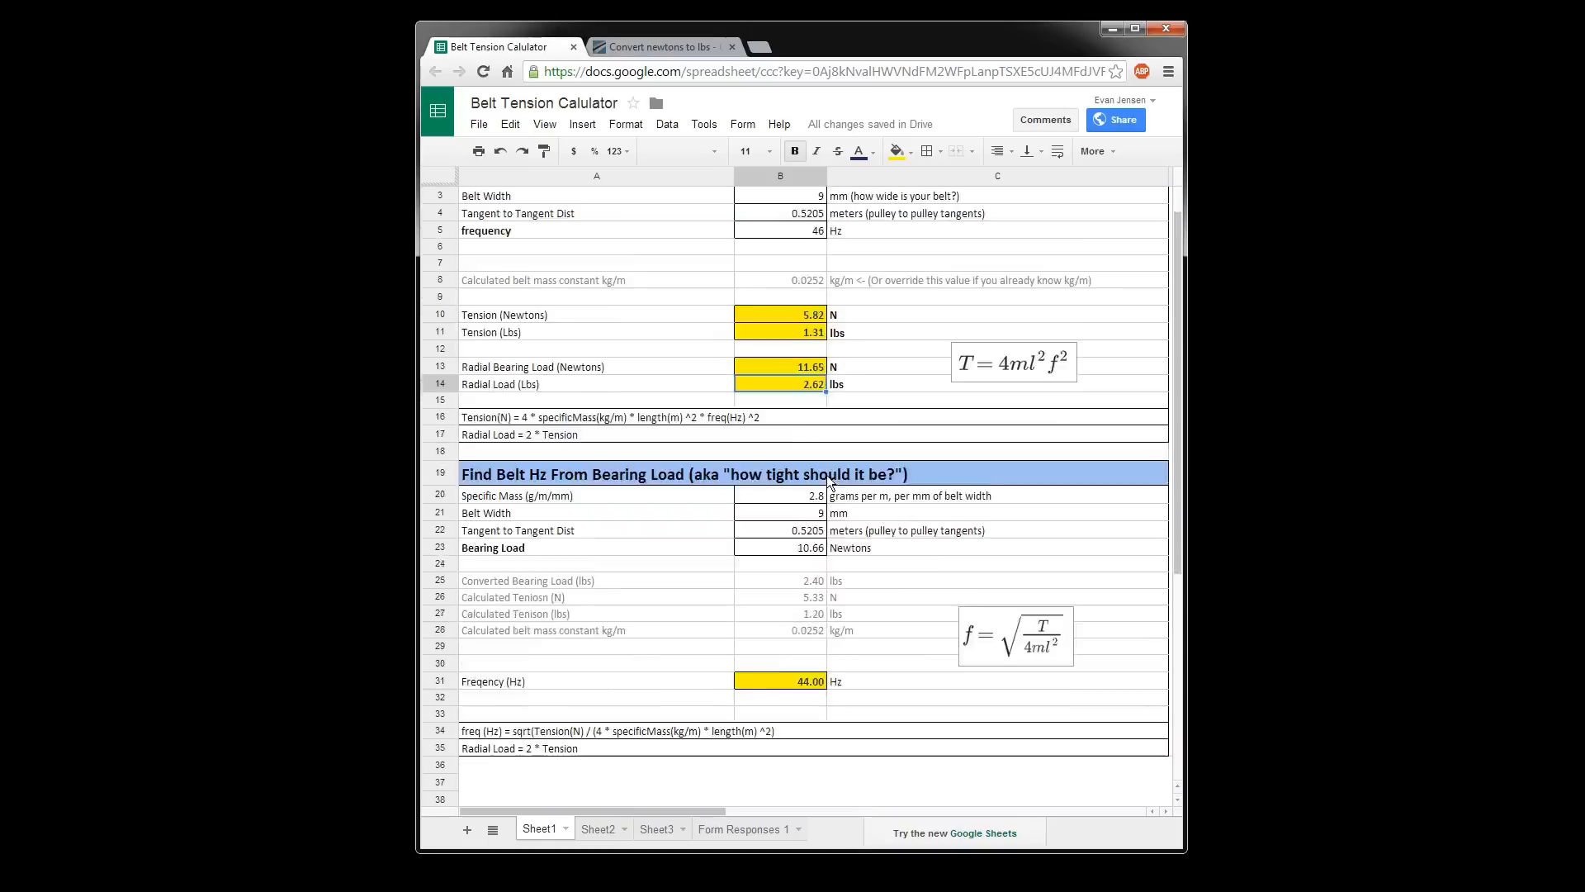
pyautogui.scroll(-3)
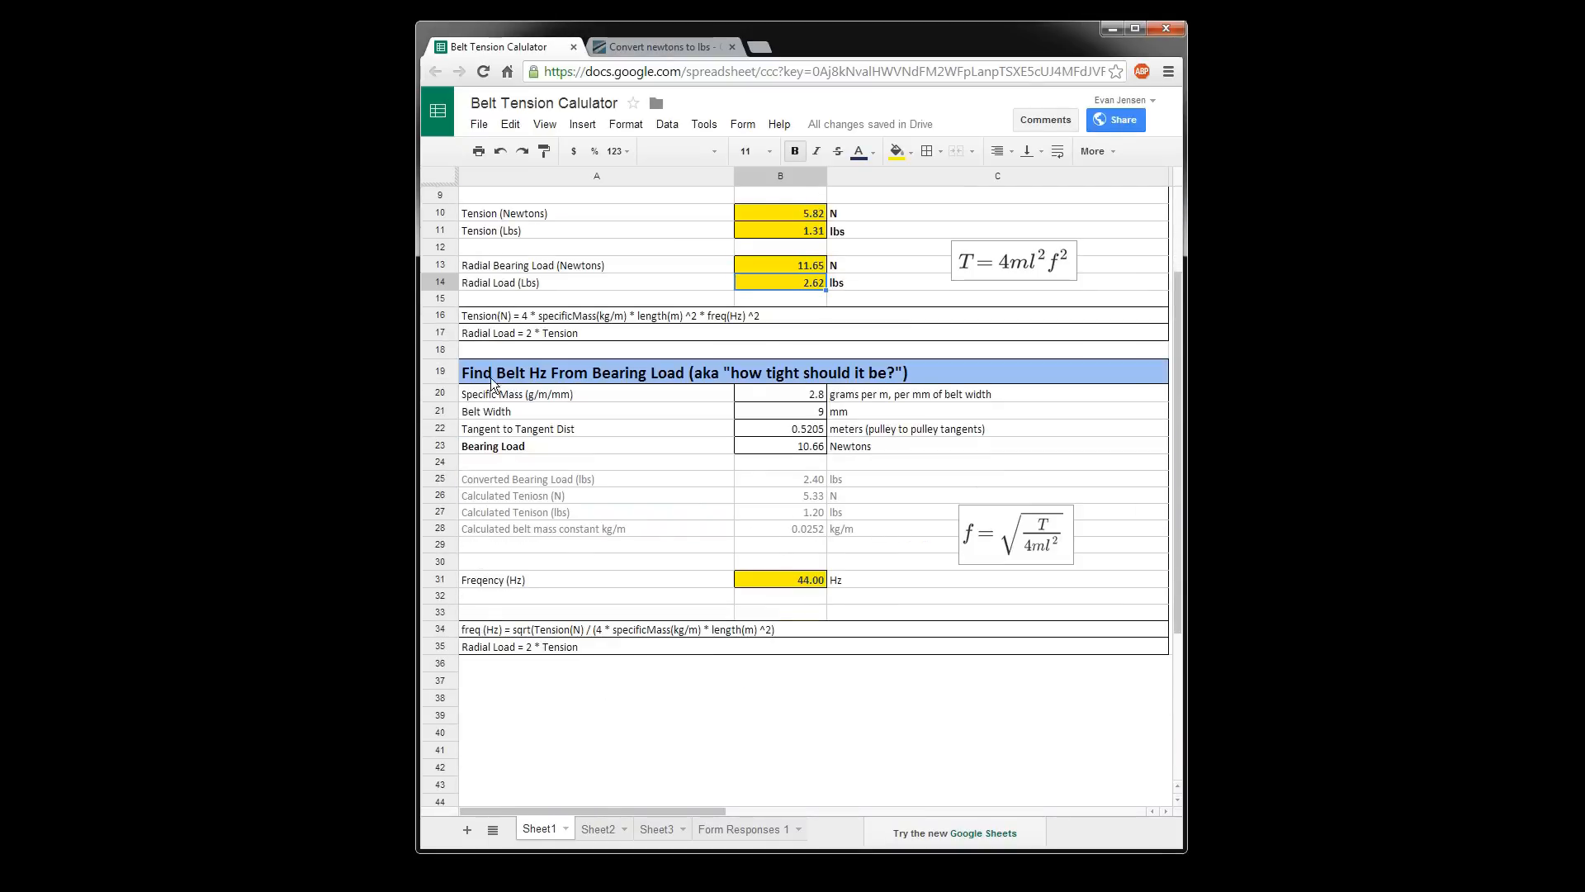